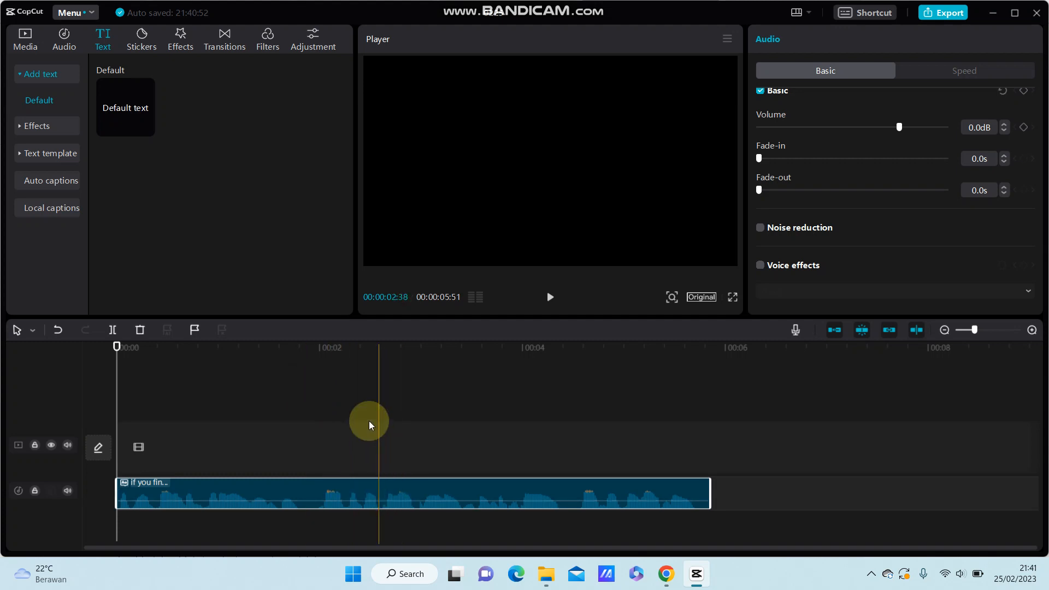
Rewind the playhead to the start and open Auto captions with English as the spoken language
left_click(388, 480)
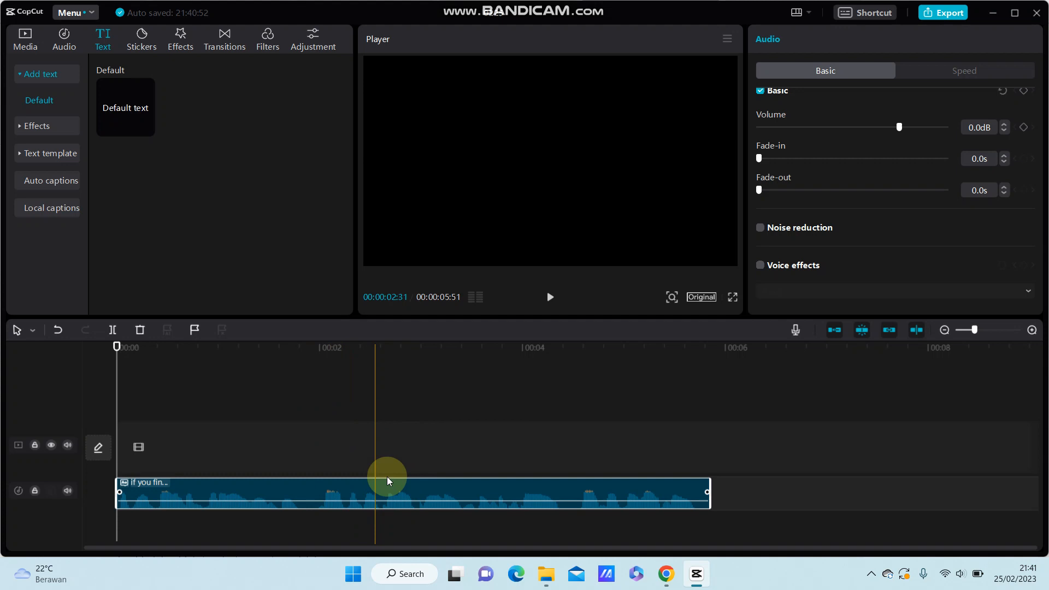
left_click_drag(388, 480, 396, 465)
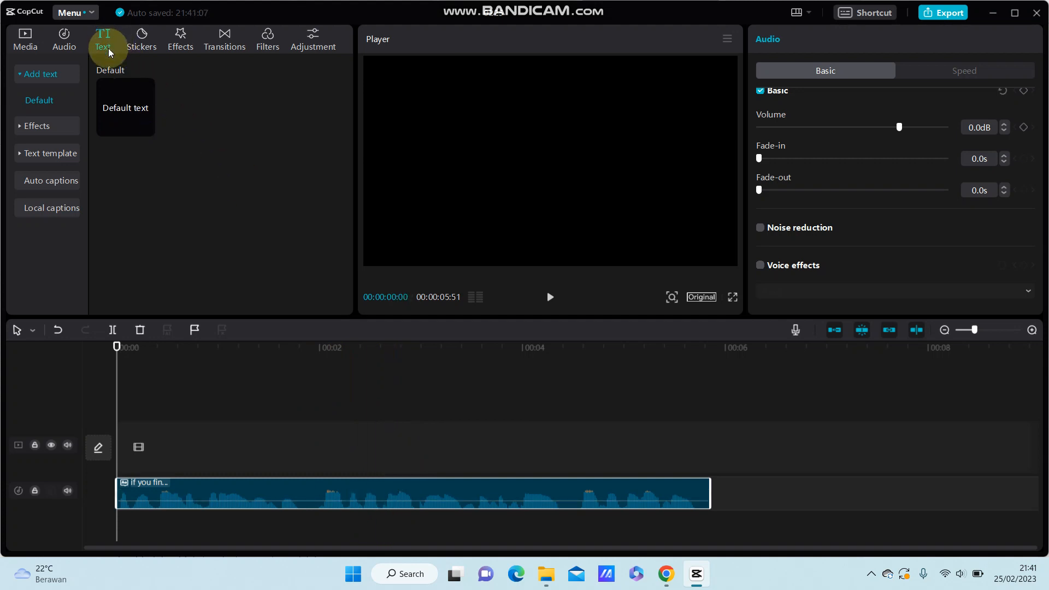
left_click(52, 180)
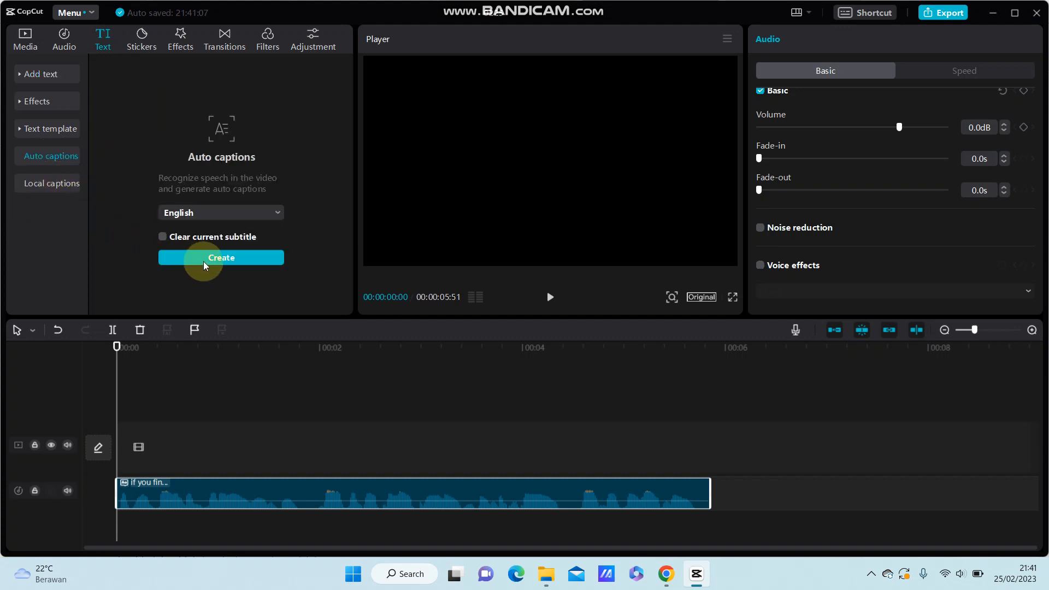
mouse_move(257, 184)
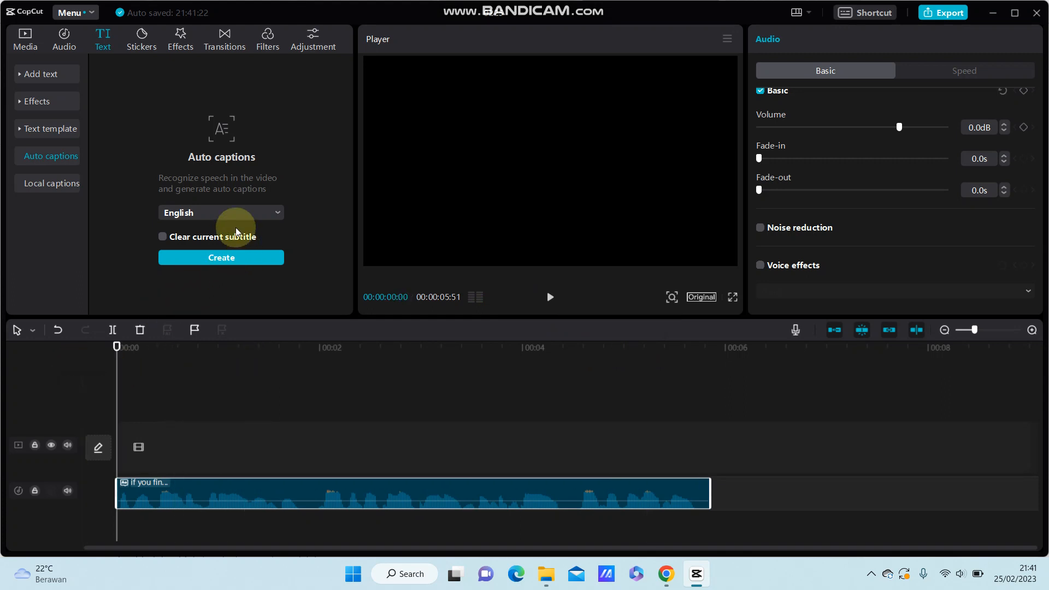
mouse_move(221, 257)
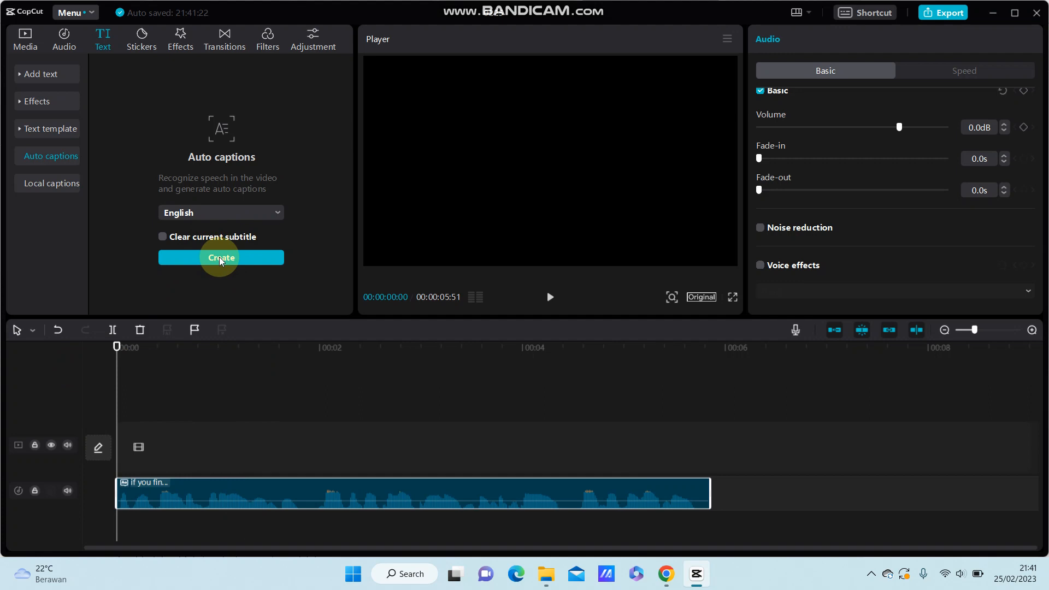
Generate three English caption clips from the speech, then select the original sound clip
left_click(220, 257)
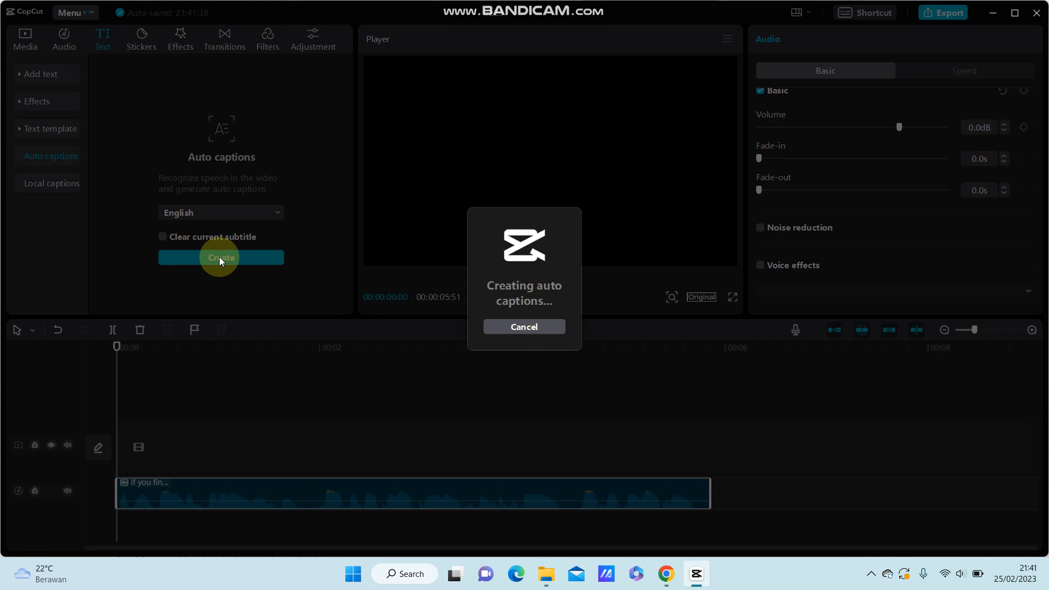
left_click(221, 257)
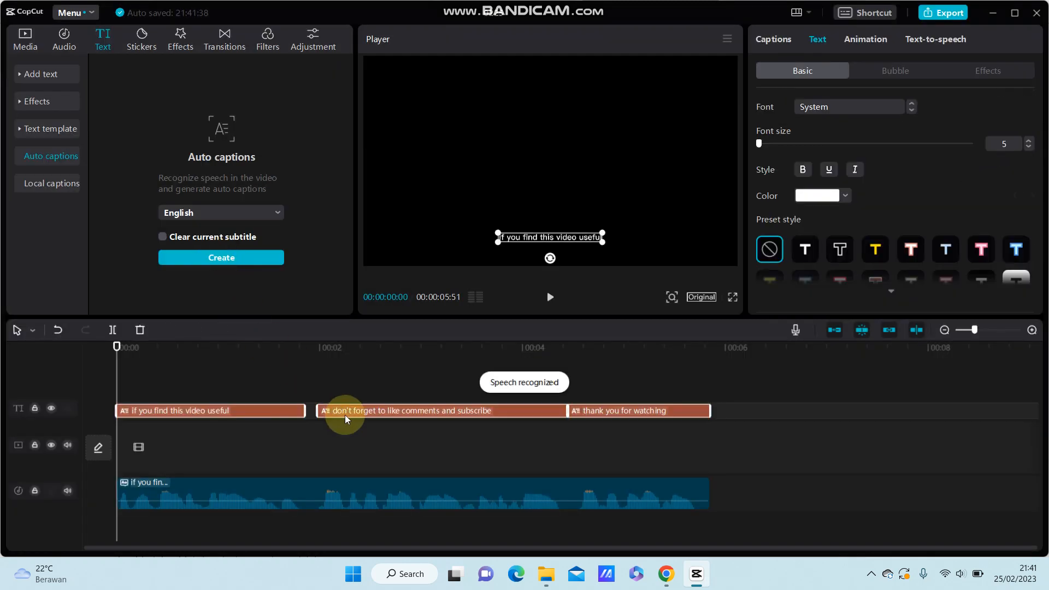
mouse_move(453, 459)
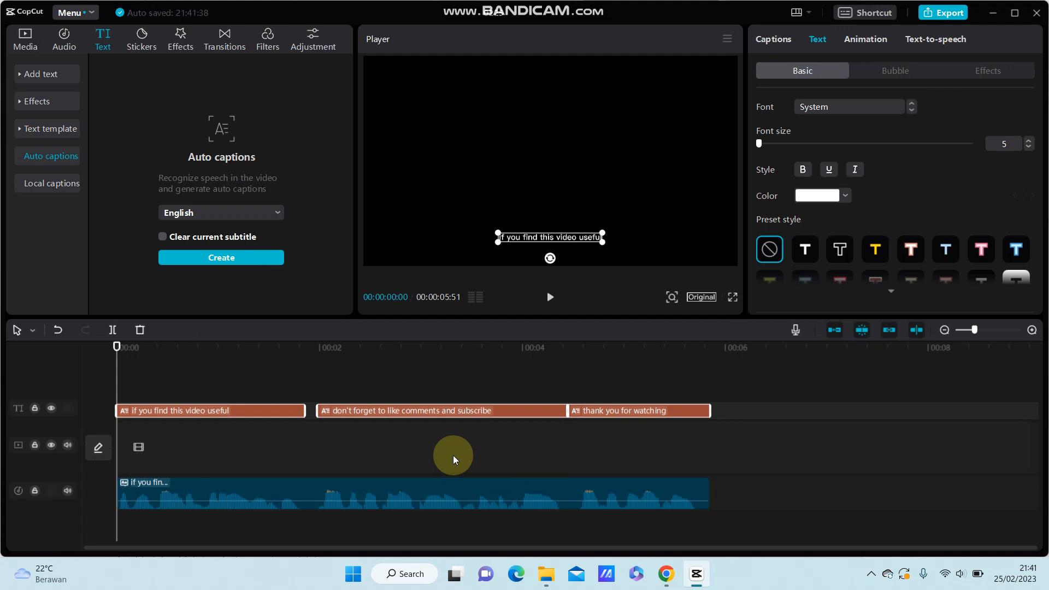
left_click(400, 496)
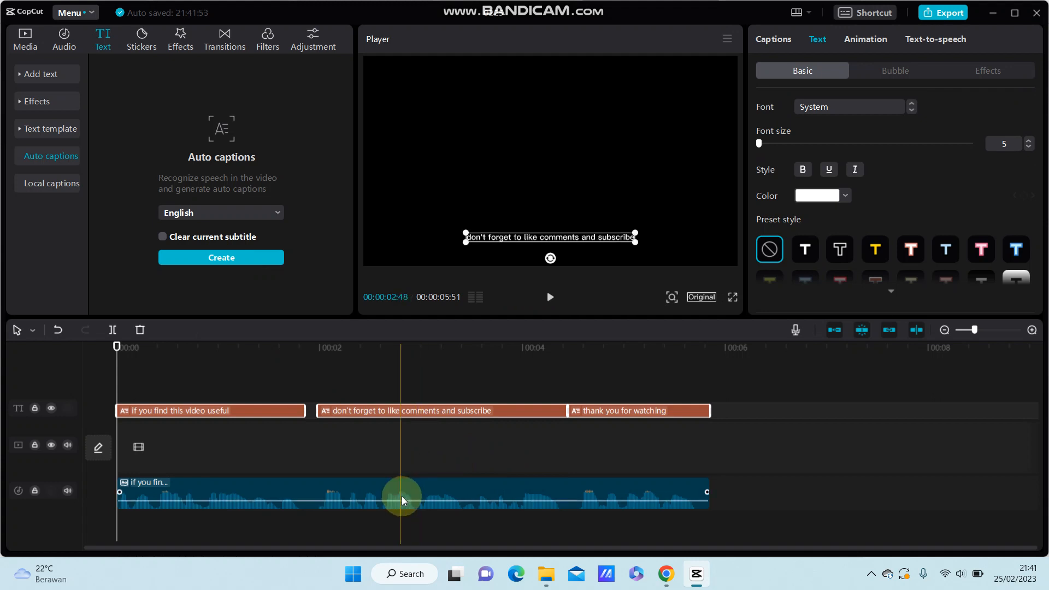
Delete the original sound clip and select the caption clips for text-to-speech
left_click(647, 492)
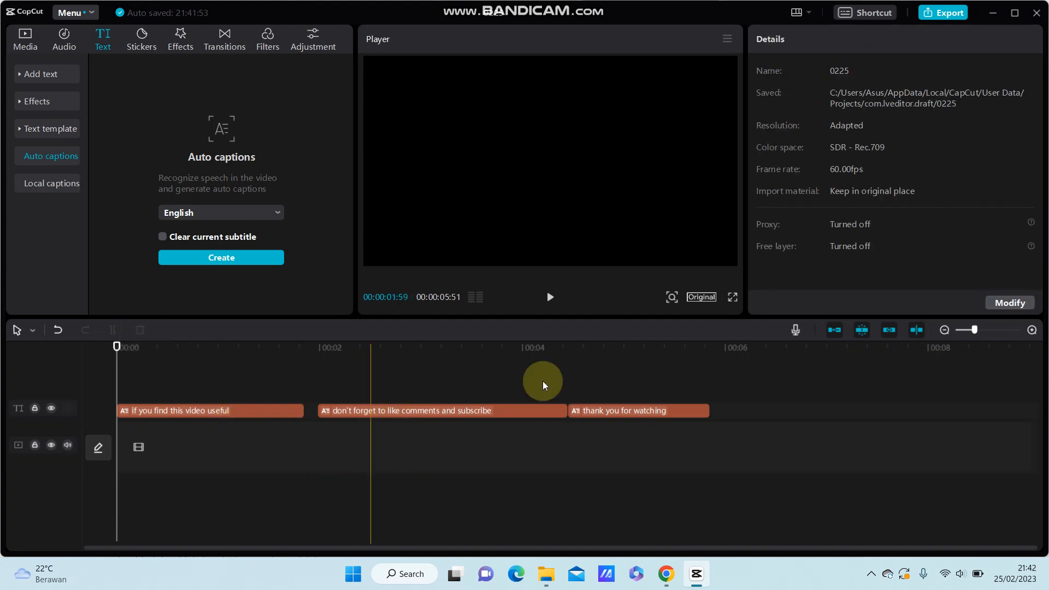
left_click(209, 410)
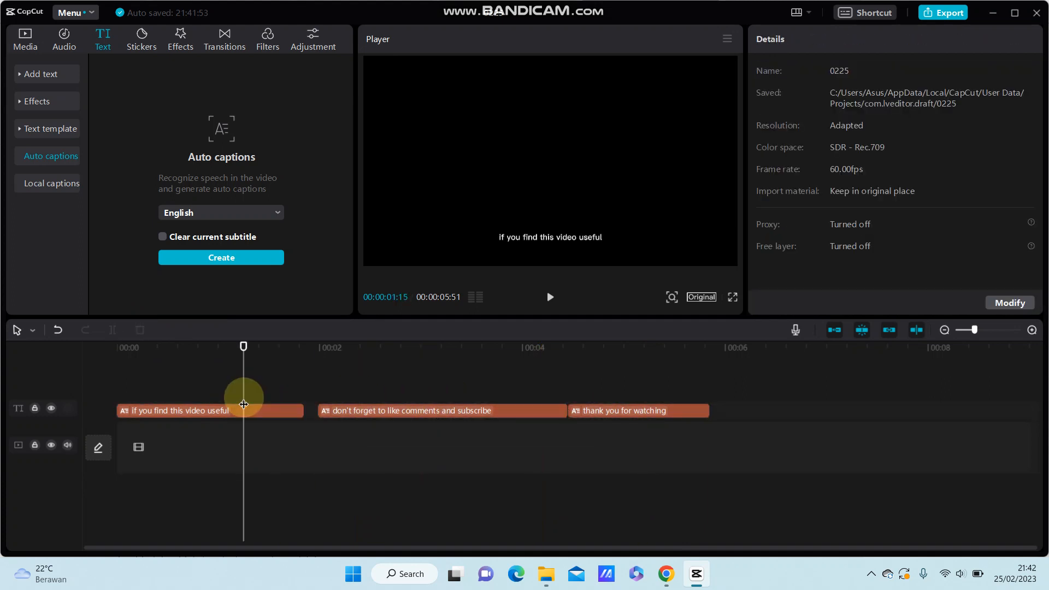
left_click(636, 410)
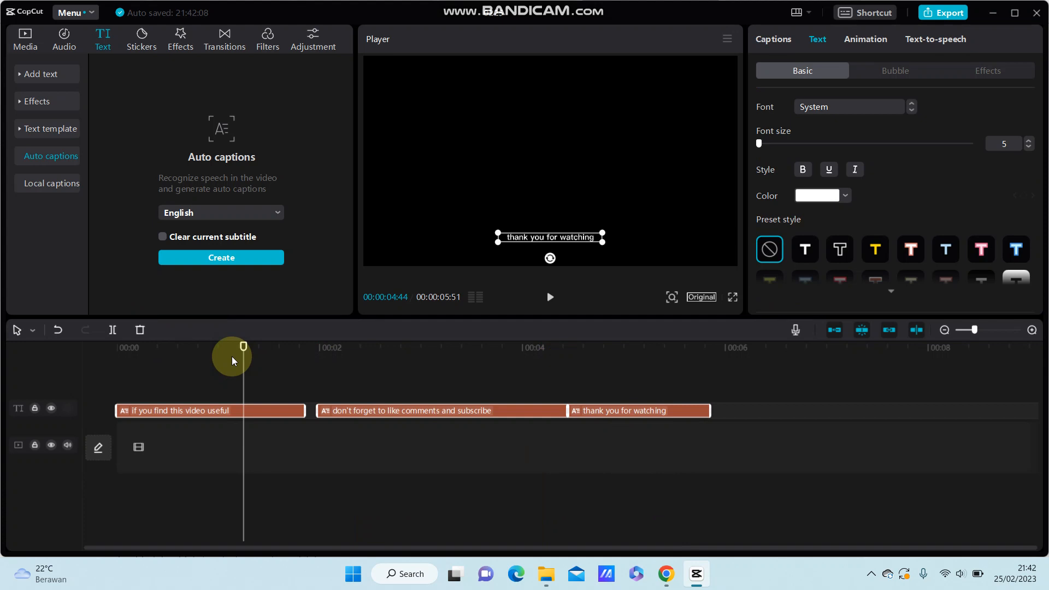
left_click(935, 39)
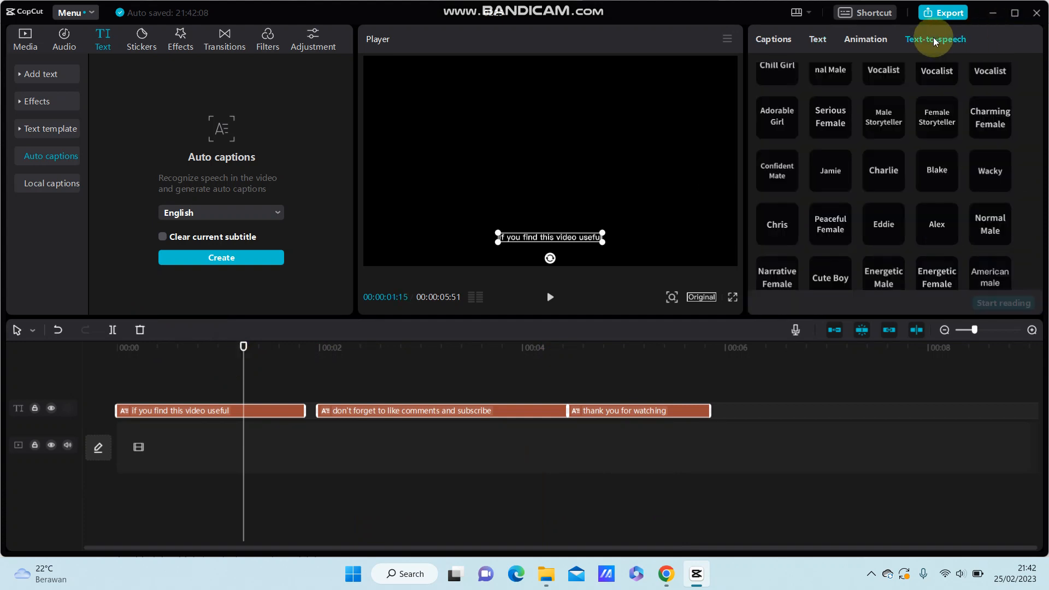
Try Chill Girl, then pick the Charming Female voice and preview the project
left_click(936, 39)
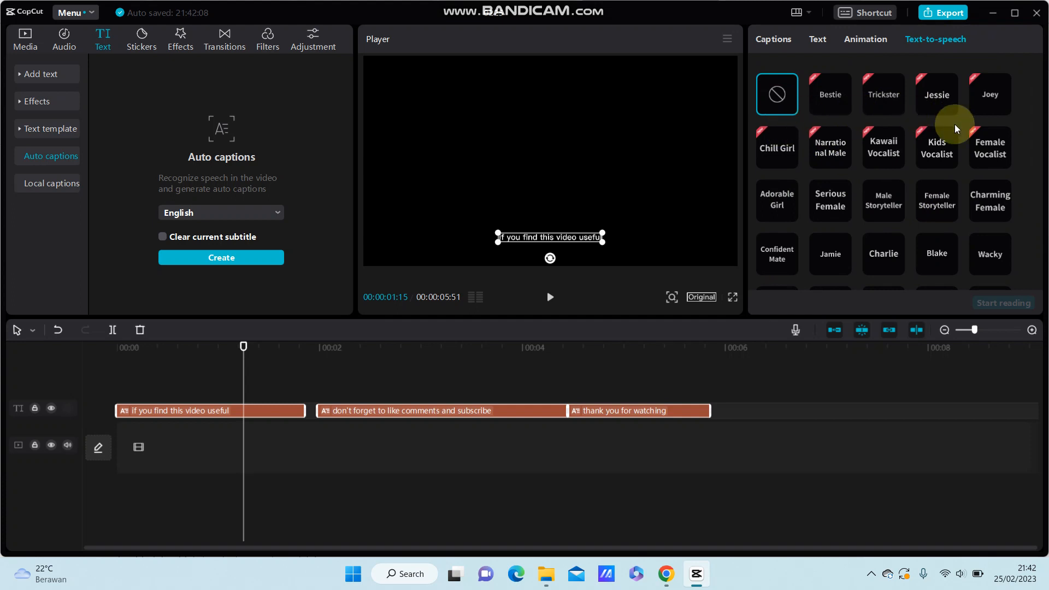
mouse_move(1017, 229)
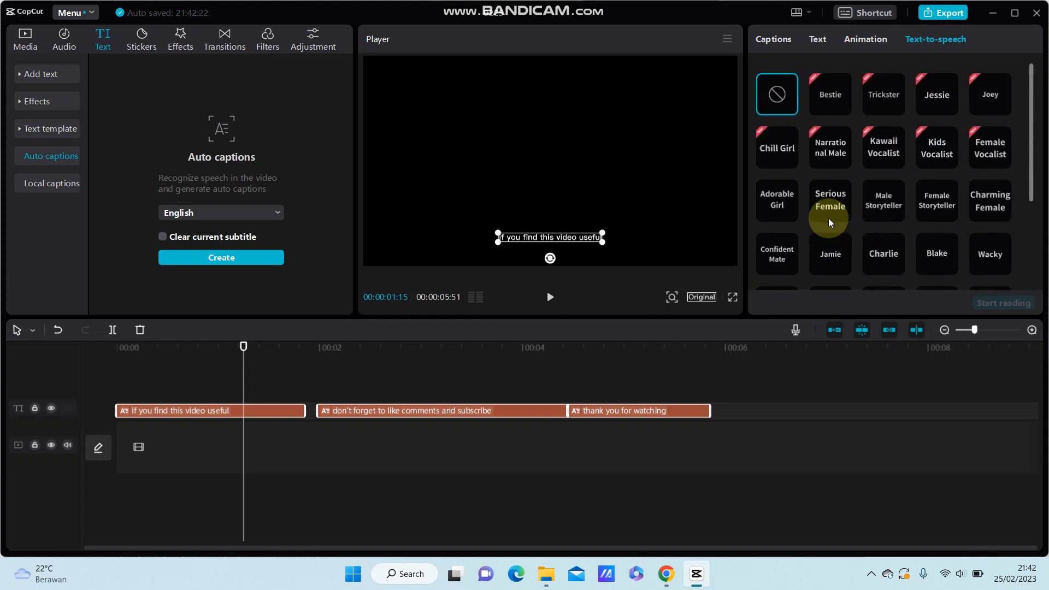
mouse_move(866, 177)
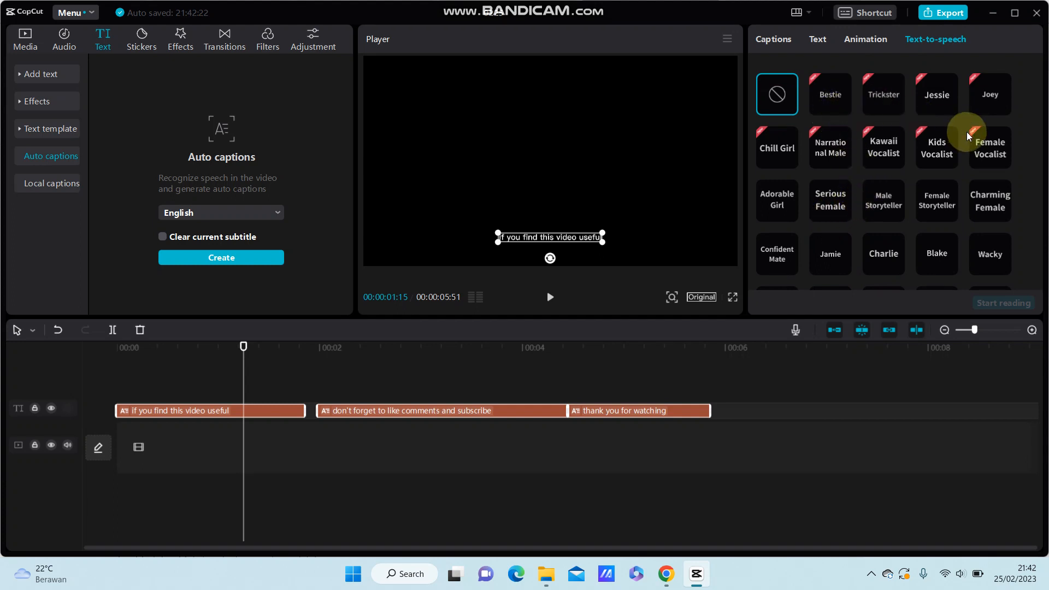
mouse_move(1015, 152)
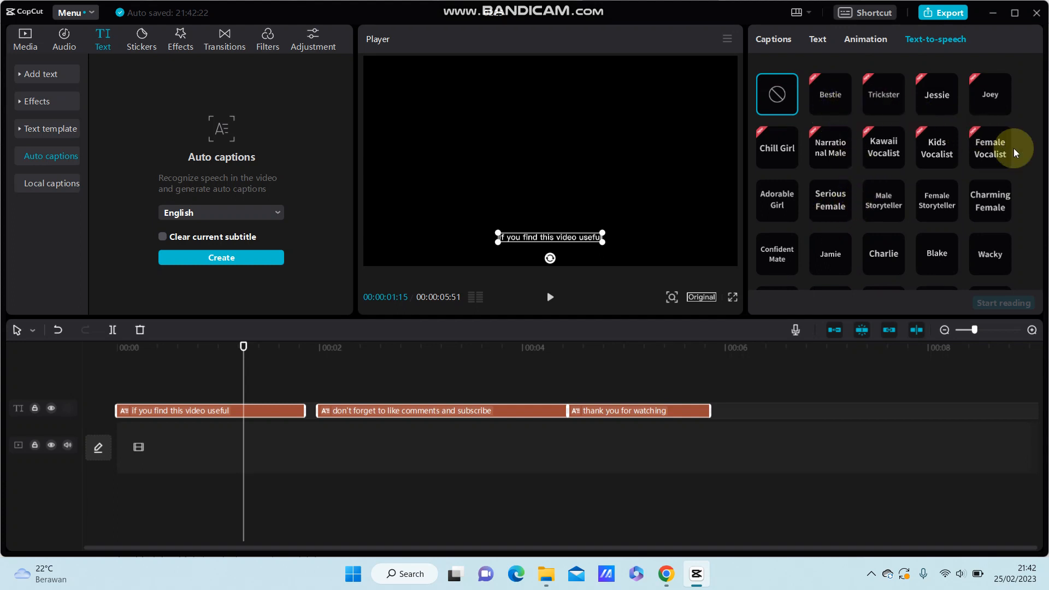
left_click(775, 147)
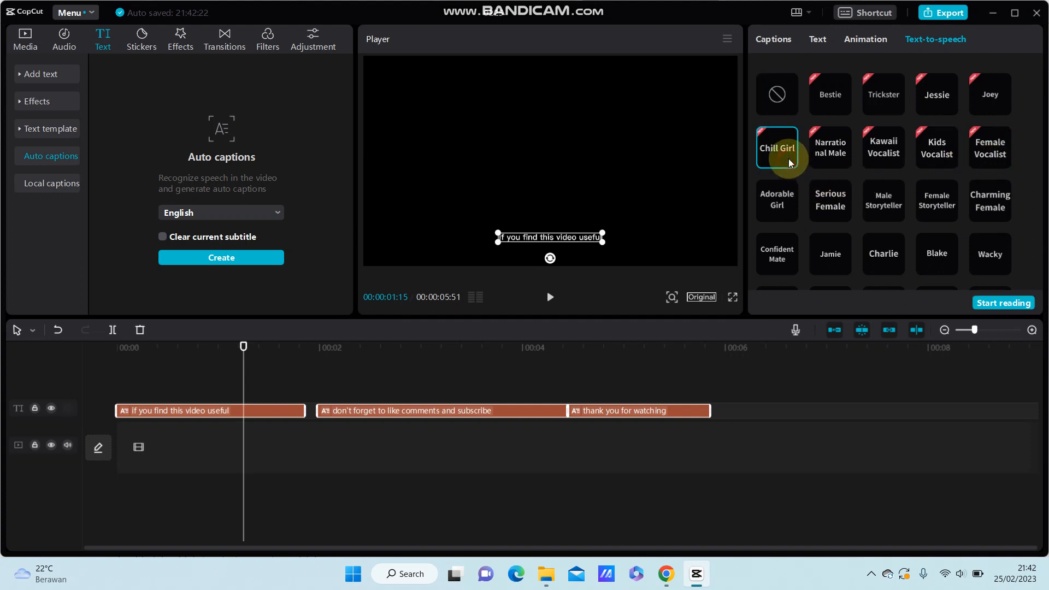
mouse_move(978, 174)
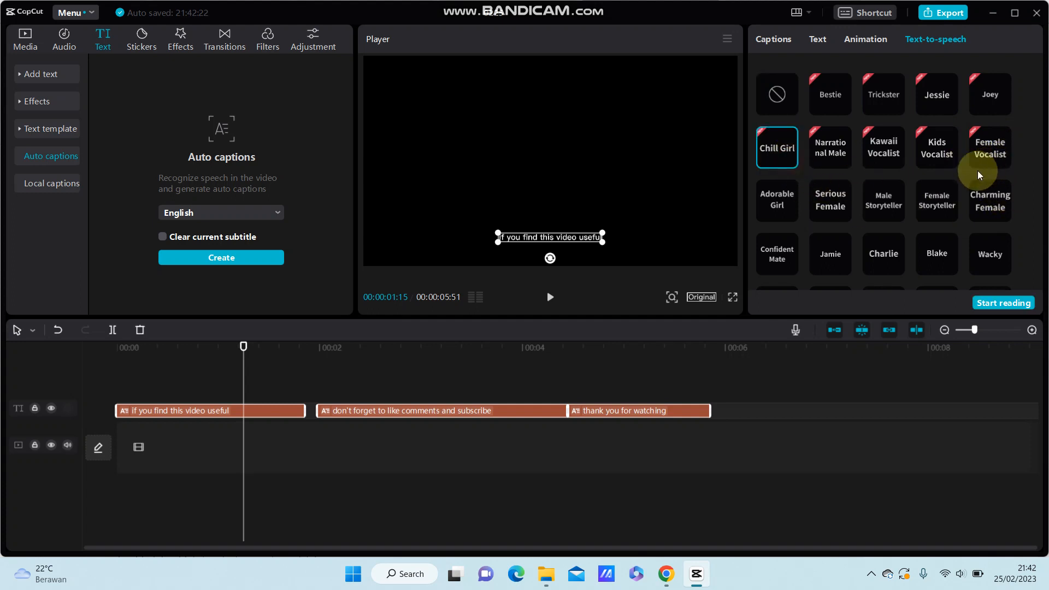
mouse_move(970, 181)
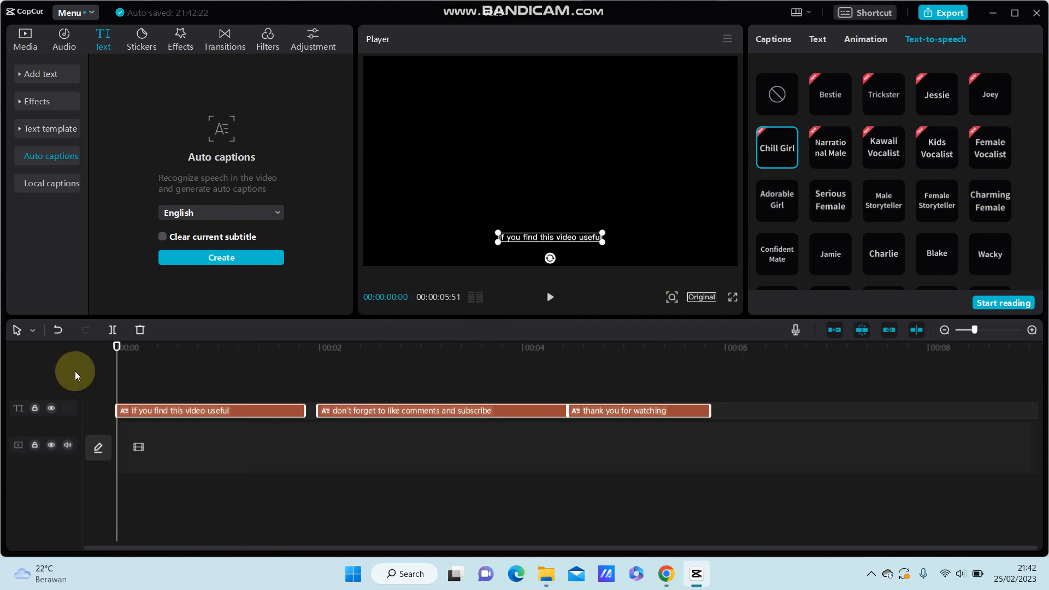
scroll("down", 3)
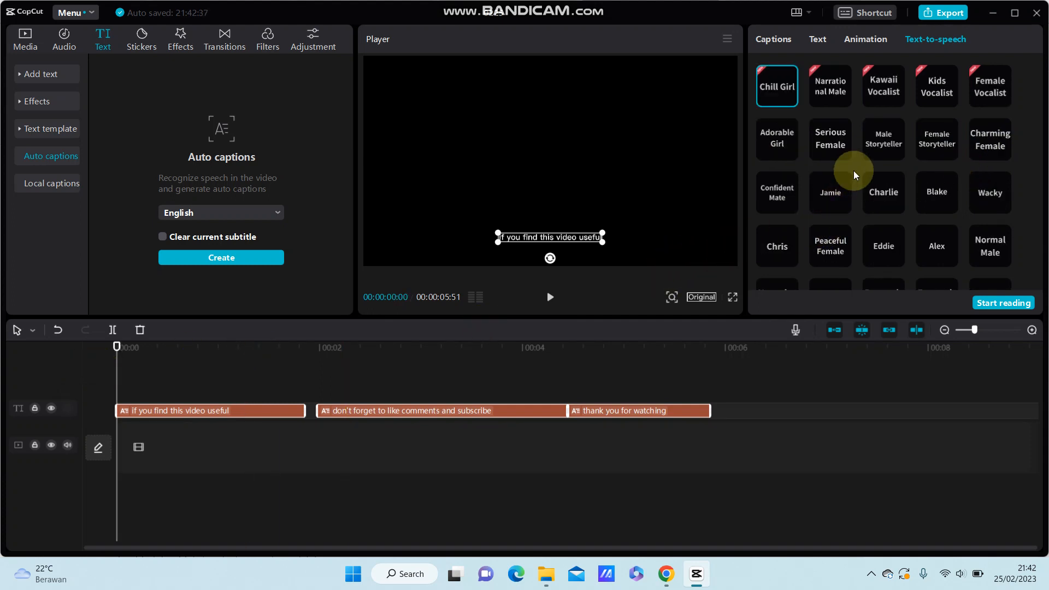
mouse_move(997, 149)
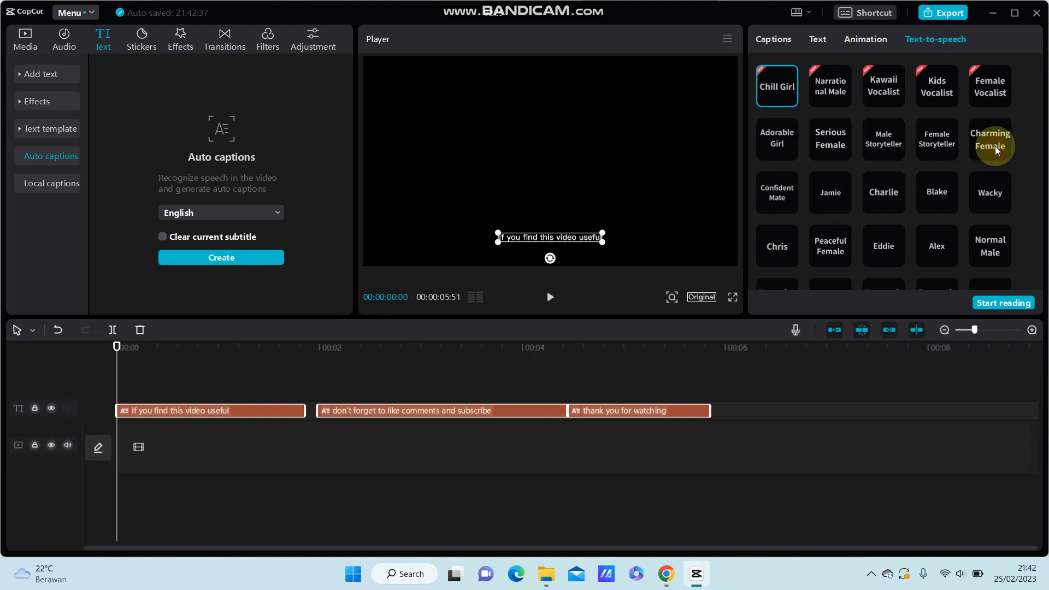
left_click(989, 140)
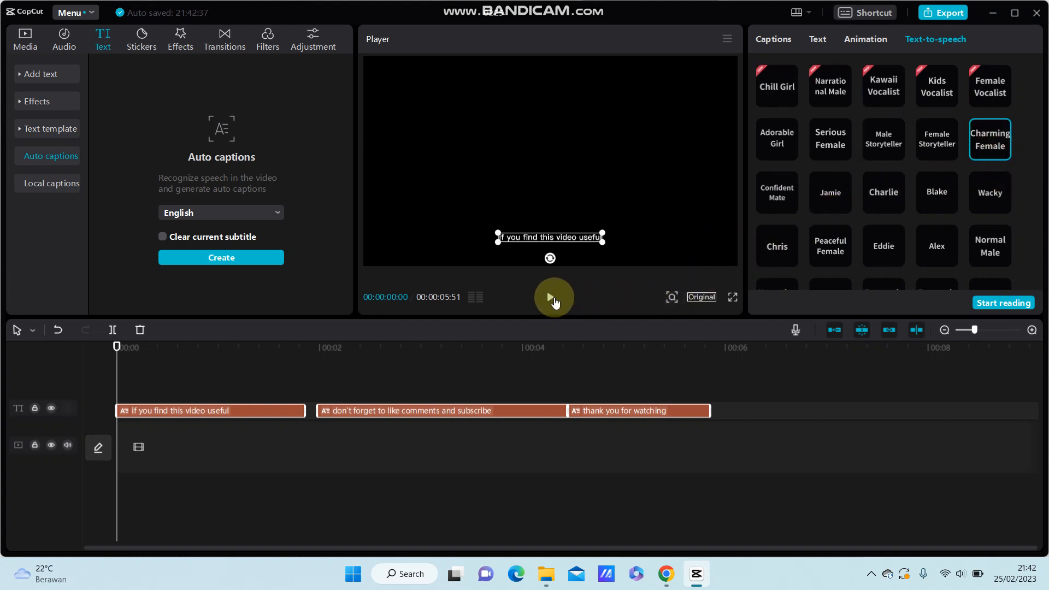
left_click(553, 297)
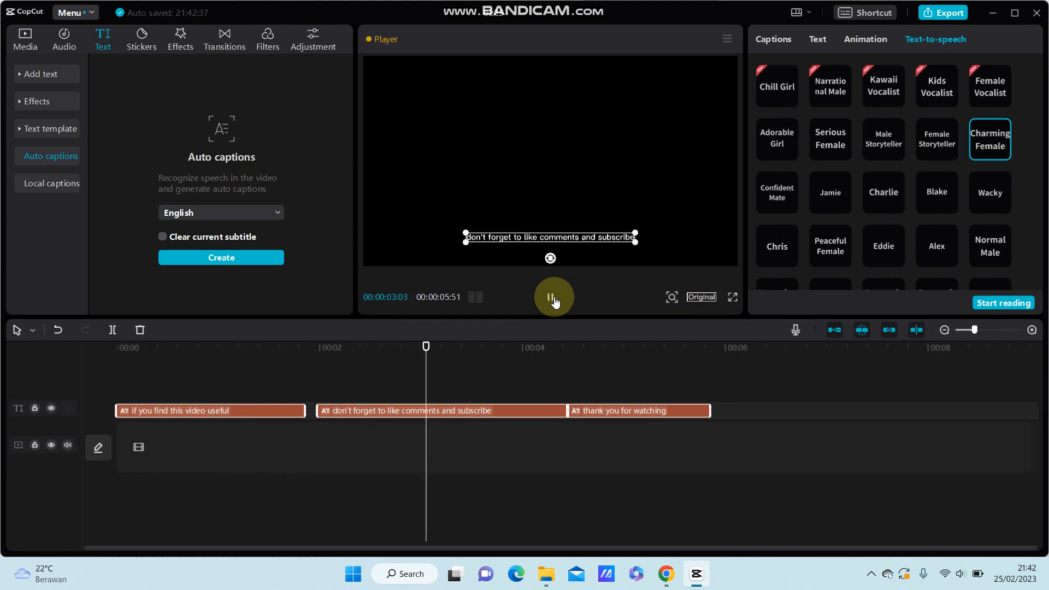
left_click(550, 297)
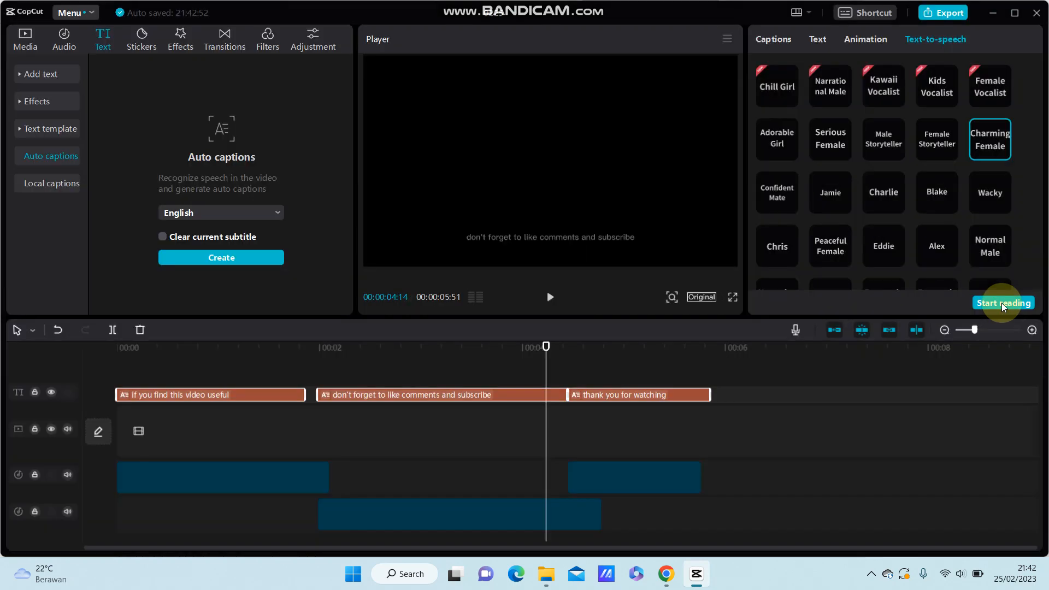
Generate the Charming Female voiceover clips, play and pause them, then place the playhead in the second caption
left_click(1003, 302)
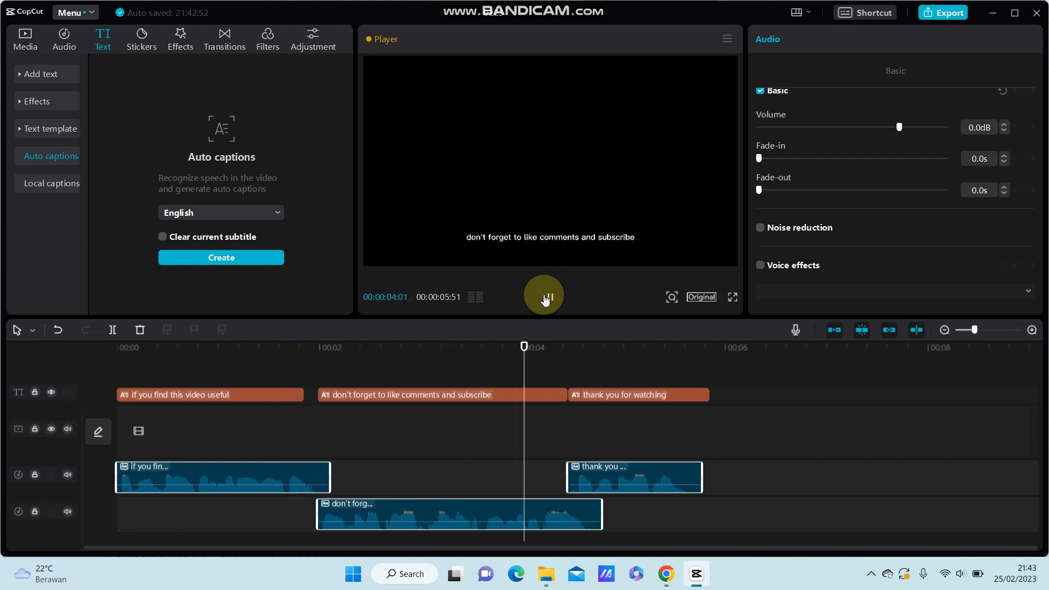
left_click(543, 296)
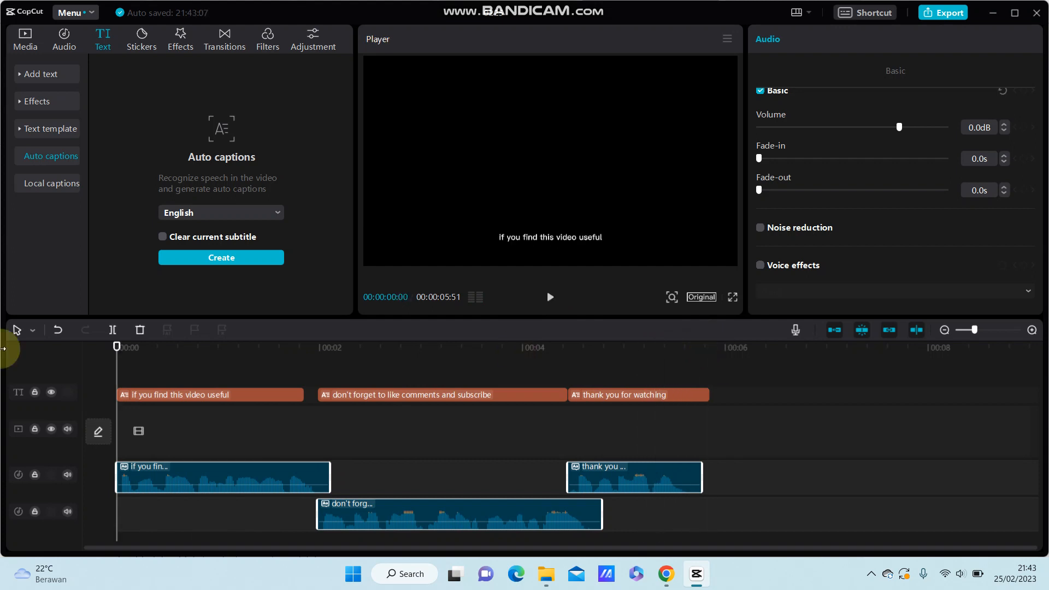
left_click(480, 425)
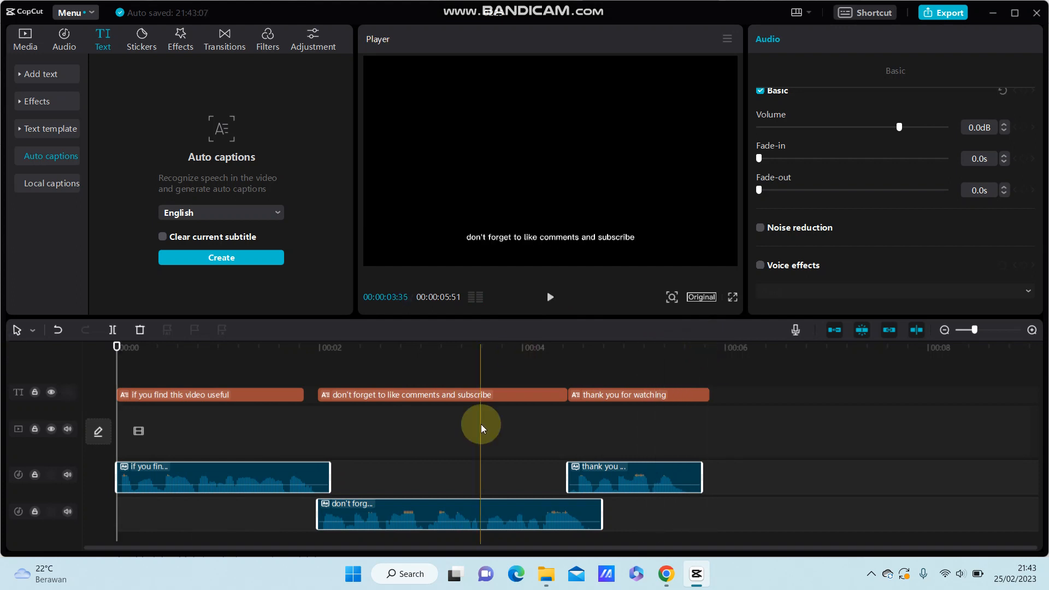